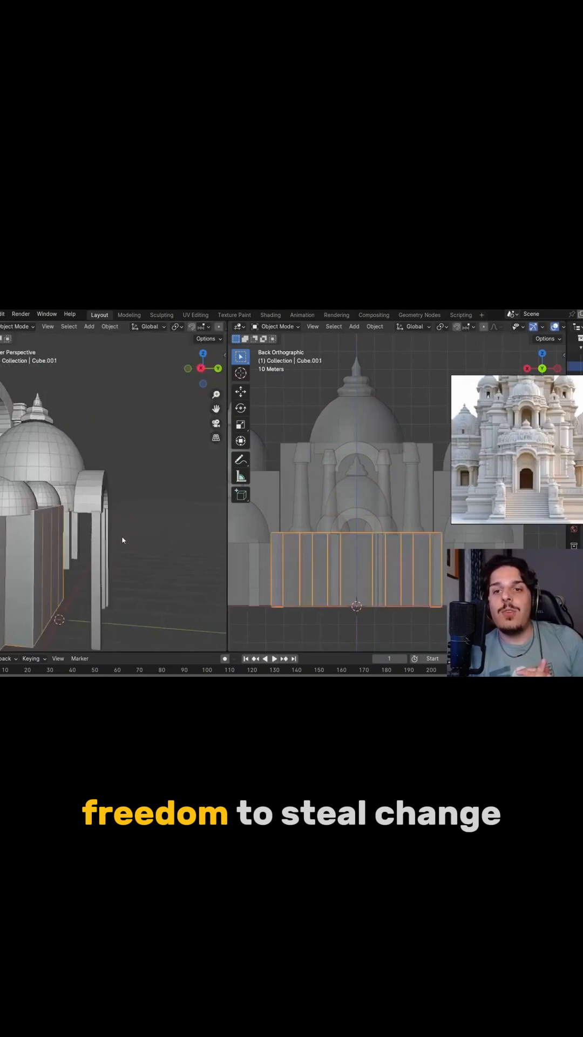
Step: Enter Edit Mode on the small dome so its vertex grid is editable in both views
{"action": "key", "text": "Tab"}
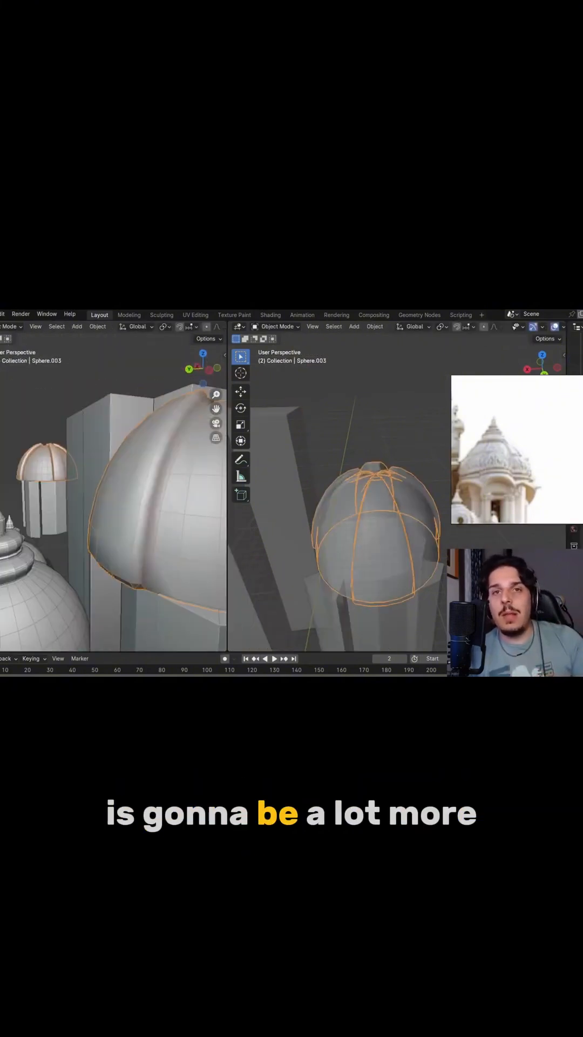
{"action": "key", "text": "Tab"}
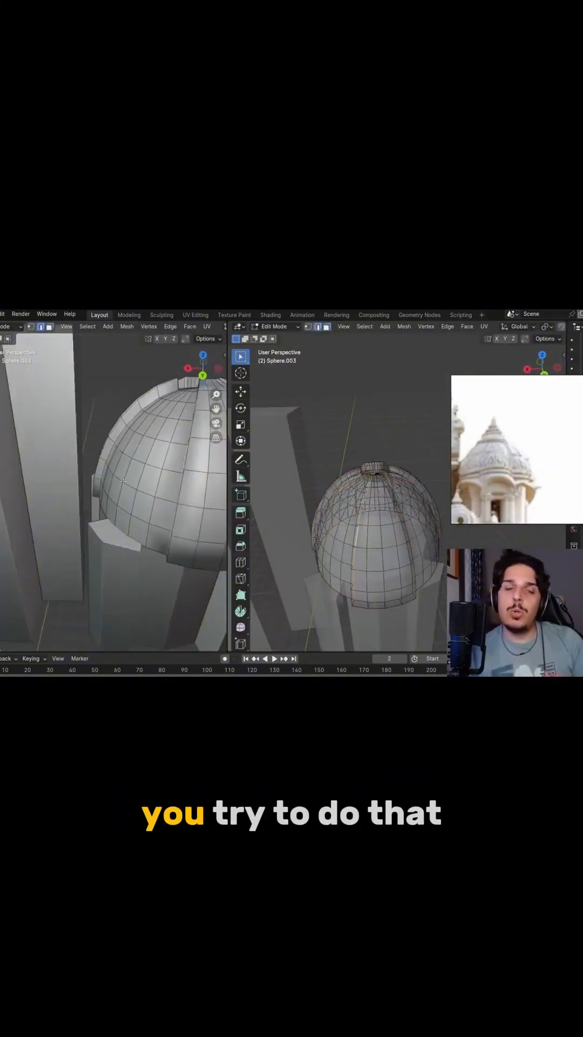